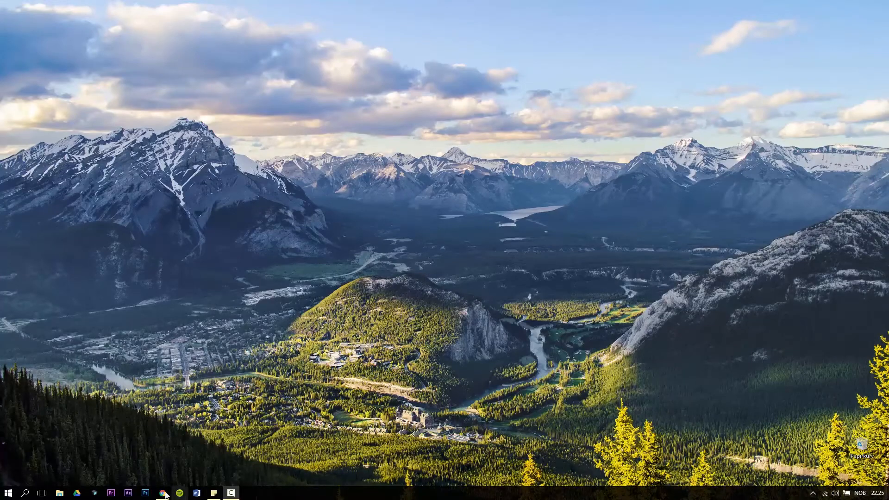
# - Bring up the browser showing the Trecz SoundCloud profile page
pyautogui.click(161, 492)
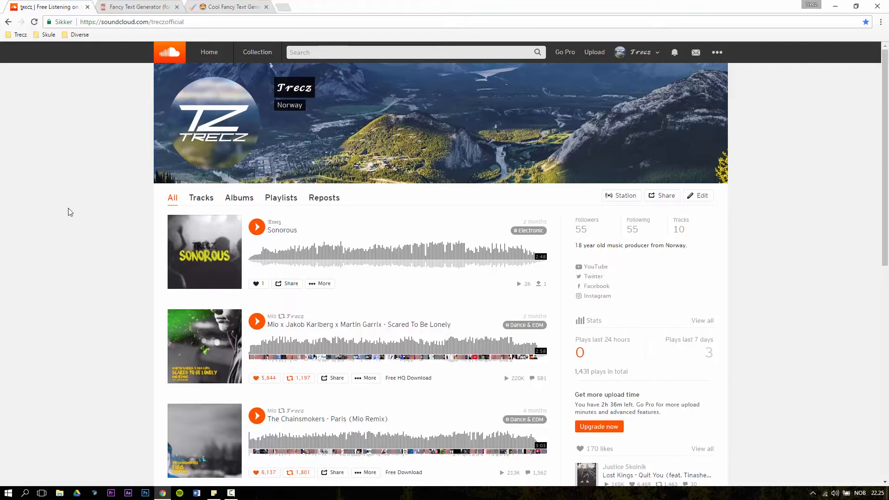
pyautogui.moveTo(74, 208)
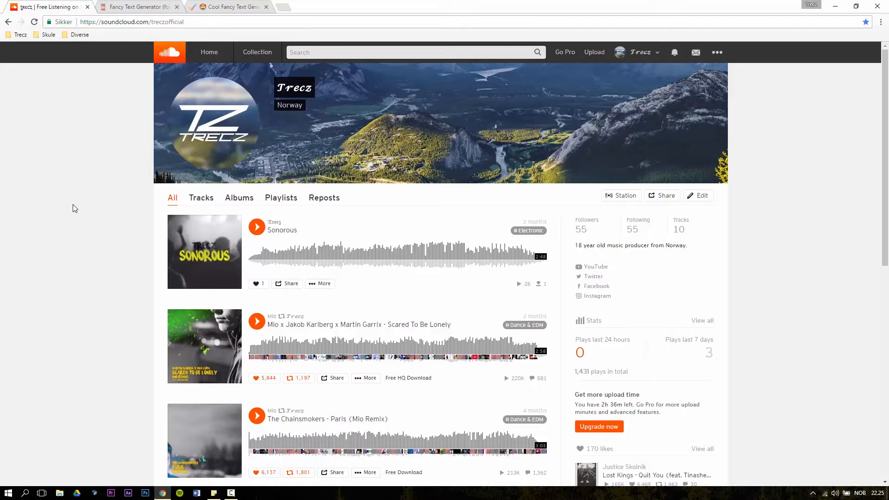
# - Copy the italic script-style 'Trecz' from the LingoJam generated list via Kopier
pyautogui.click(136, 7)
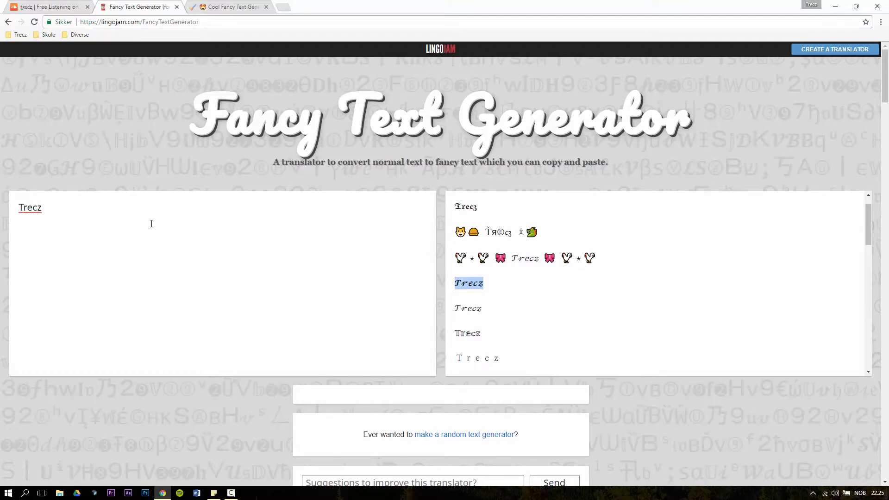
pyautogui.moveTo(255, 229)
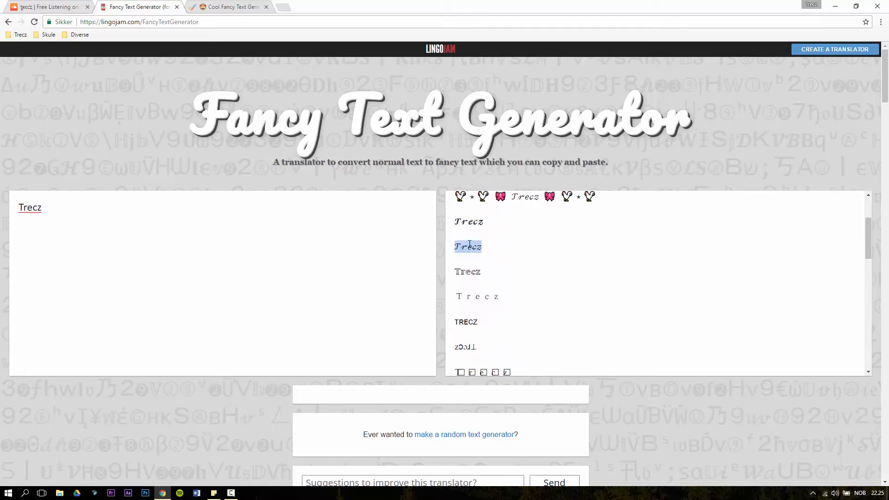
pyautogui.click(466, 246)
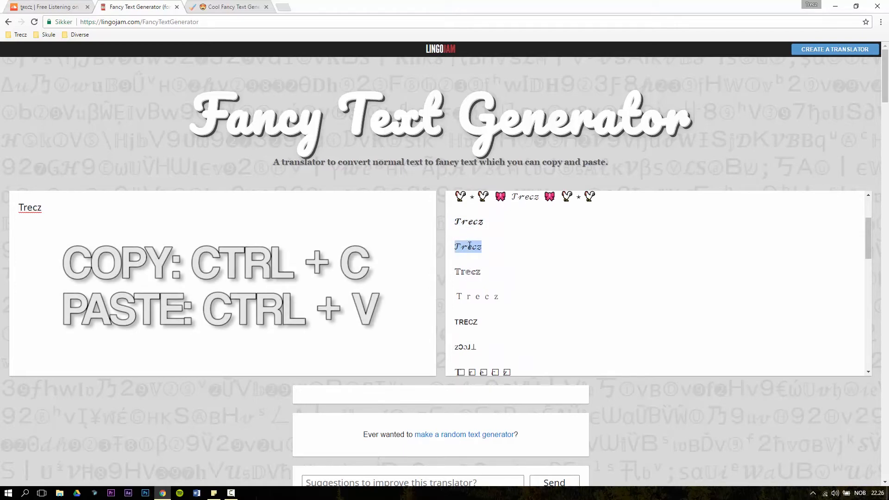
pyautogui.rightClick(467, 246)
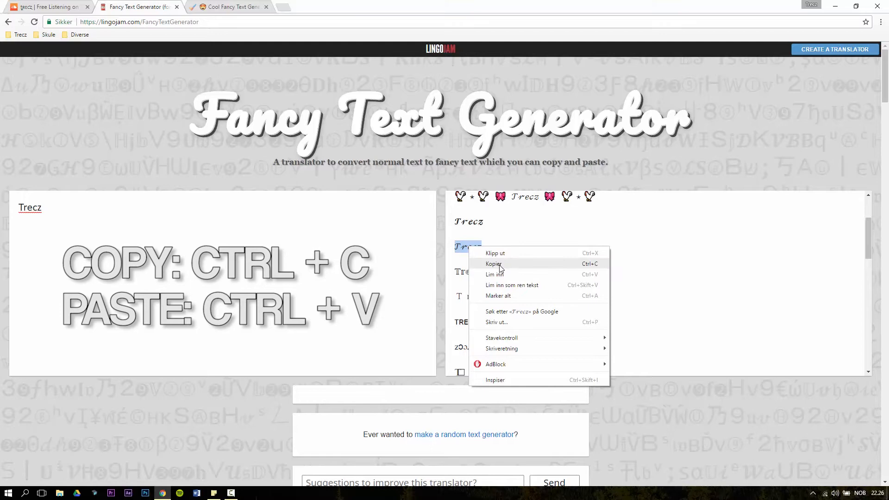
pyautogui.click(493, 264)
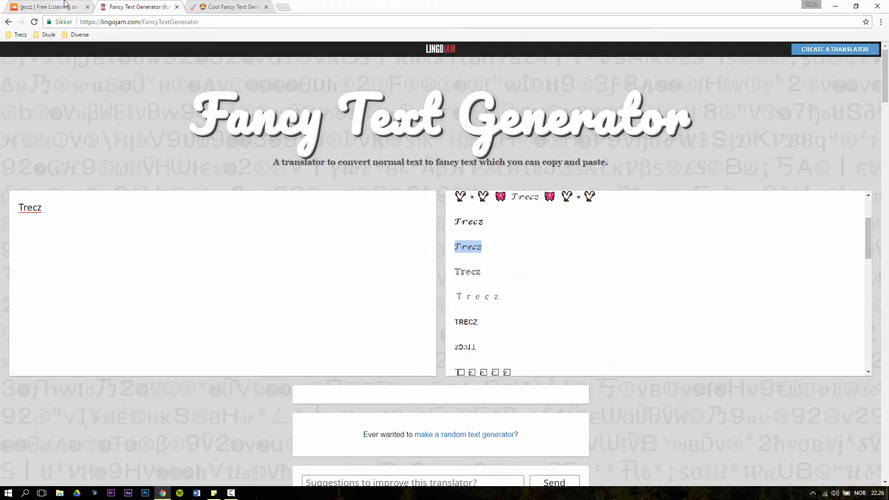
# - Replace the SoundCloud display name with the italic script 'Trecz' and save changes
pyautogui.click(46, 7)
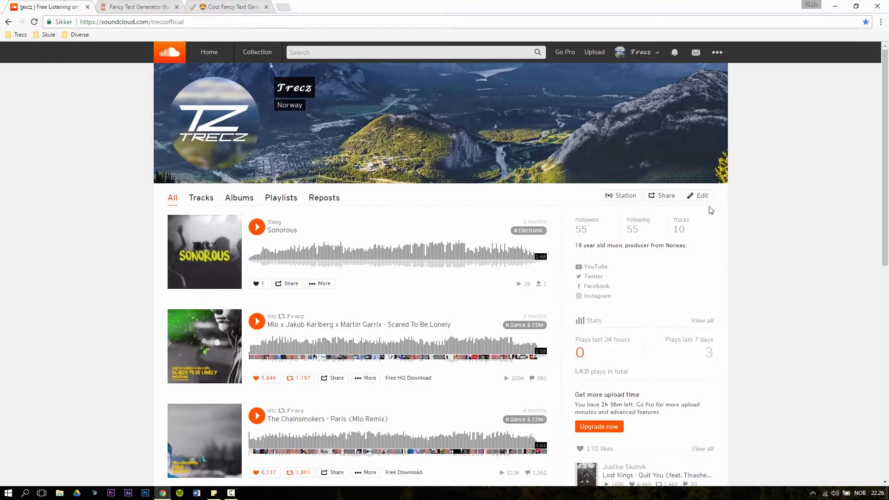
pyautogui.click(701, 195)
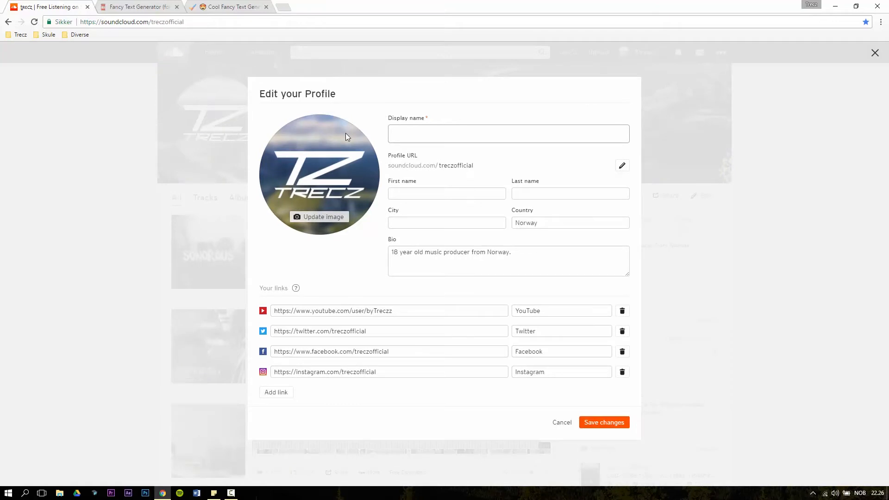
pyautogui.write('Trecz')
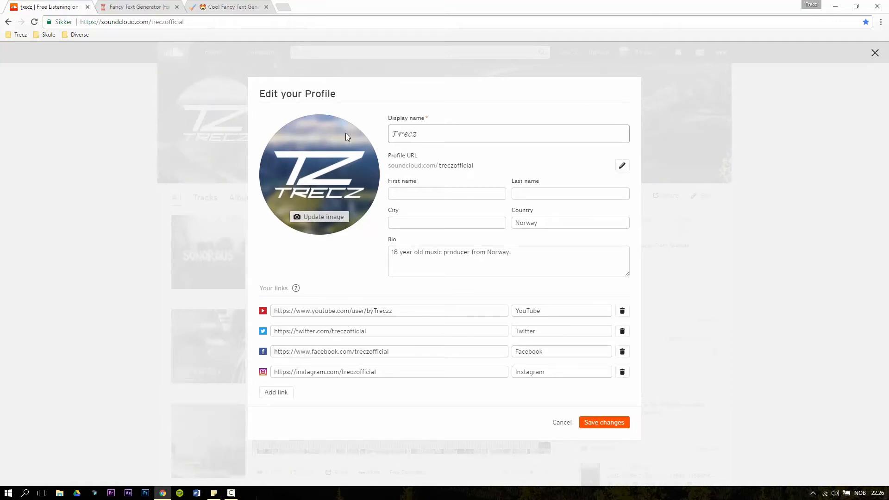
pyautogui.click(603, 422)
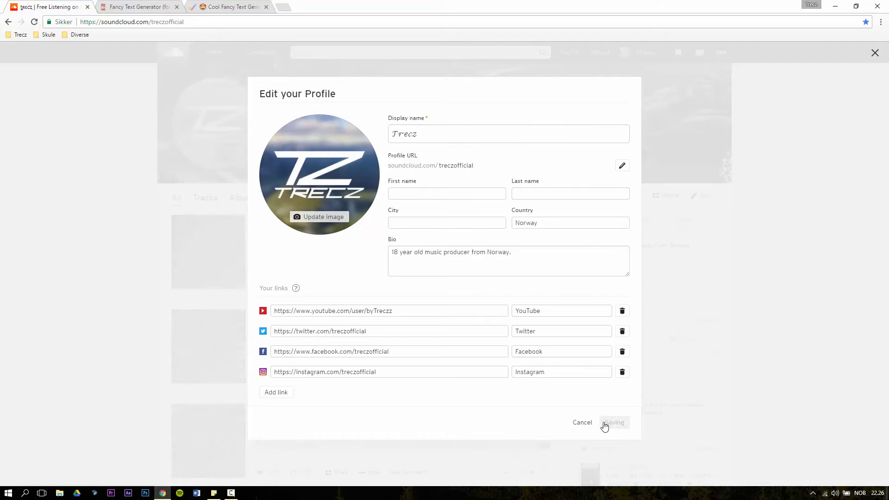
pyautogui.click(613, 422)
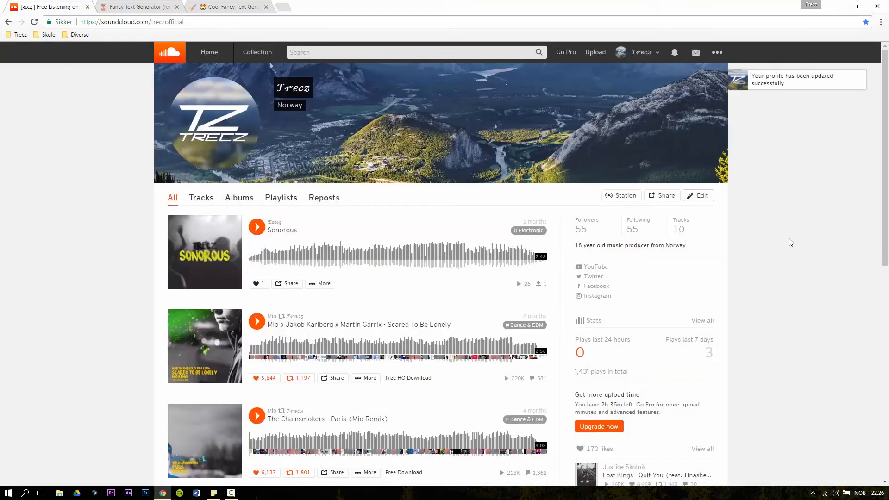
pyautogui.moveTo(787, 235)
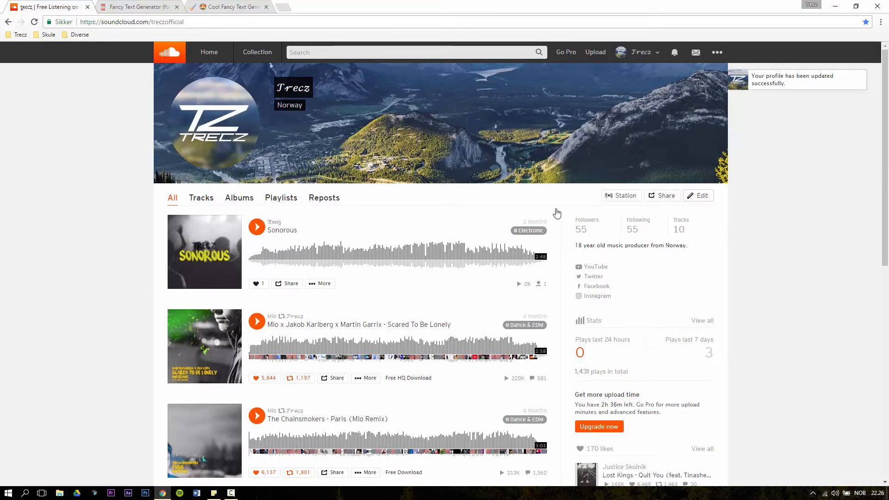
# - Generate 'Trecz' styles on coolsymbol, copy the Strikethrough one, and return to SoundCloud
pyautogui.click(230, 6)
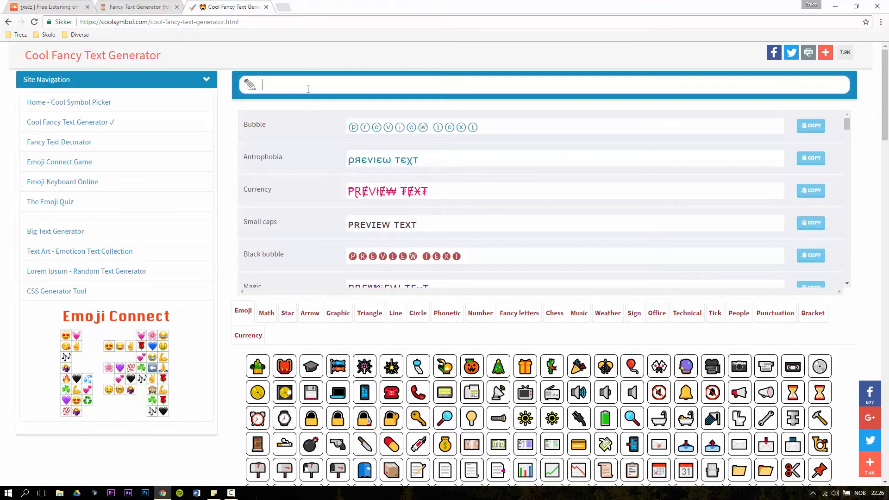
pyautogui.write('Trecz')
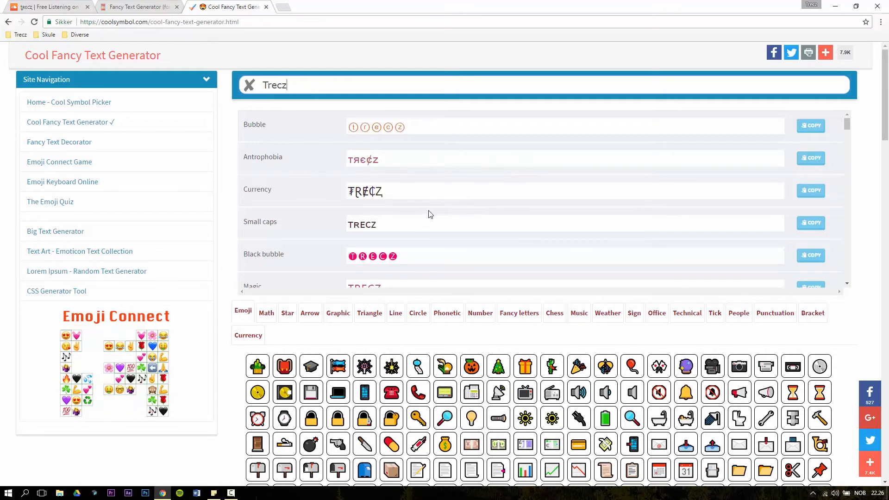
pyautogui.scroll(-3)
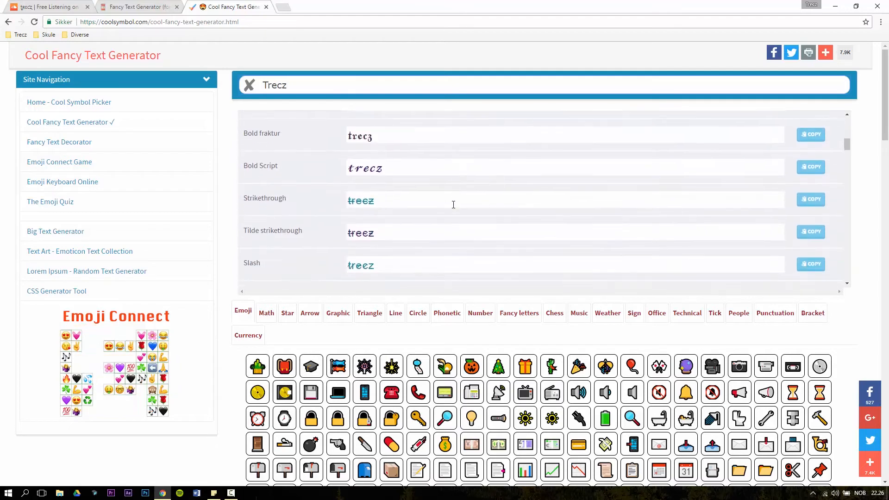
pyautogui.scroll(-3)
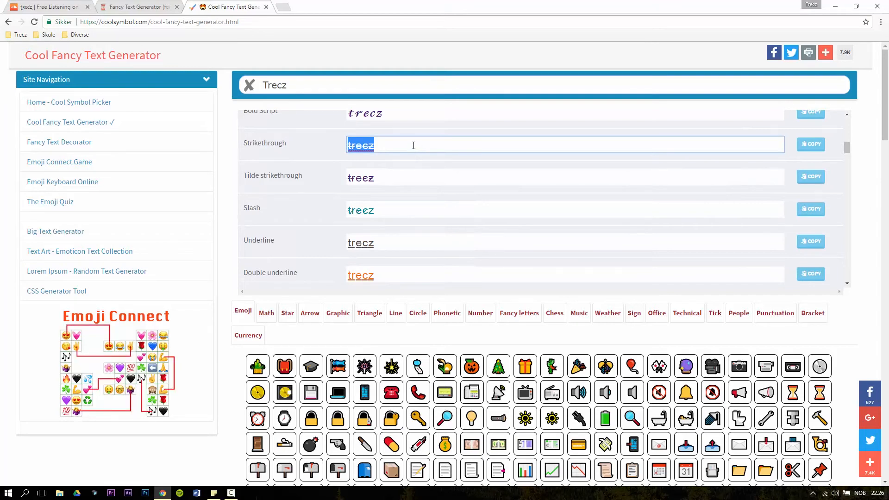
pyautogui.click(48, 6)
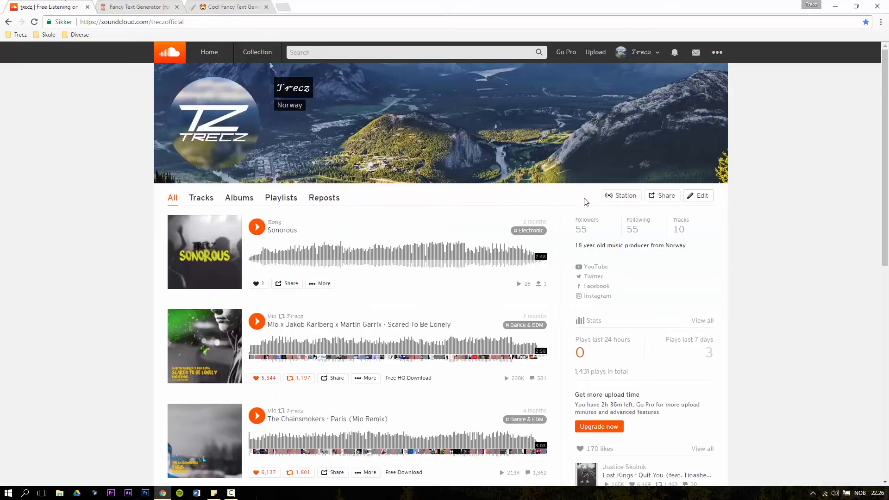
# - Save the strikethrough 'trecz' as the display name and confirm the updated profile
pyautogui.click(698, 195)
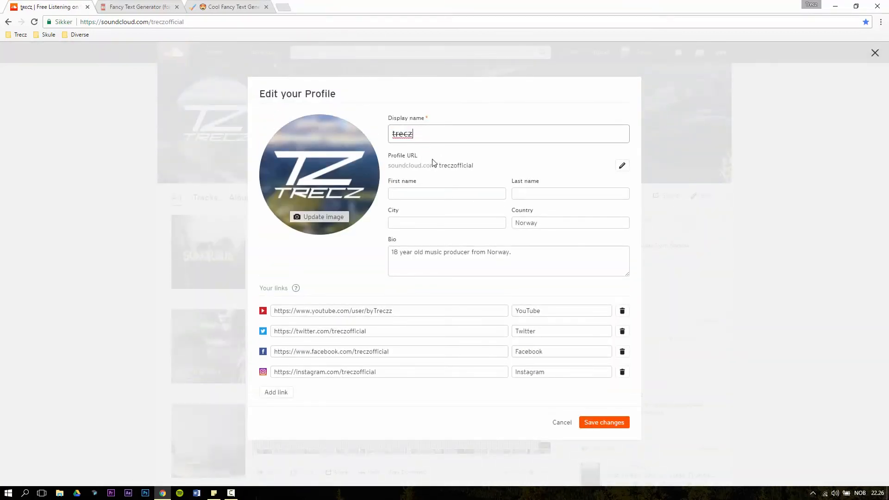
pyautogui.click(603, 422)
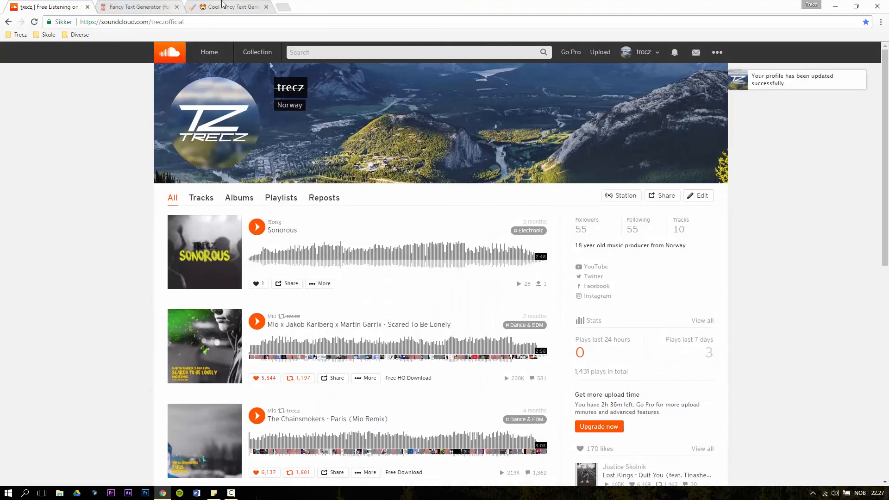
pyautogui.click(227, 6)
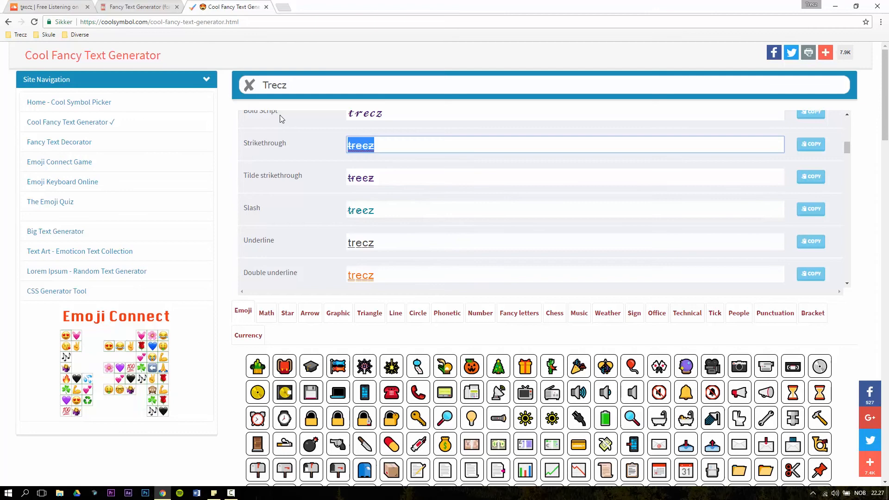
pyautogui.click(48, 7)
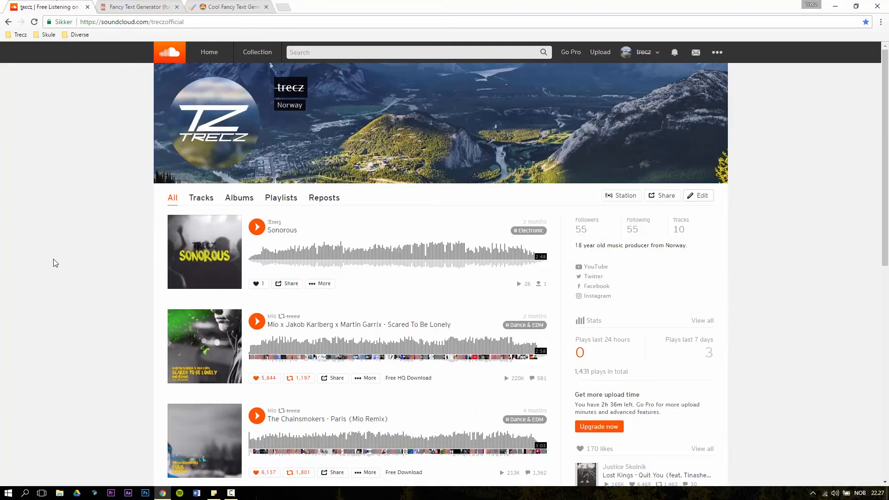